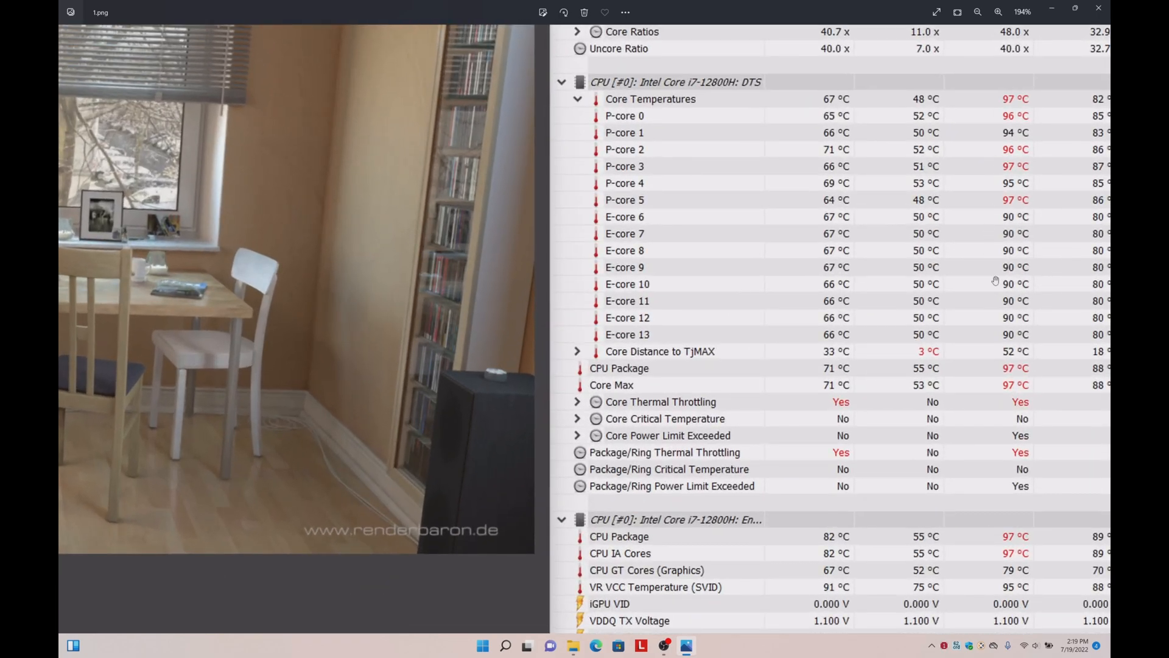
Zoom into the HWiNFO package power and PL1/PL2 limit rows, then return to the full screenshot
{"action": "left_click", "coordinate": [979, 12]}
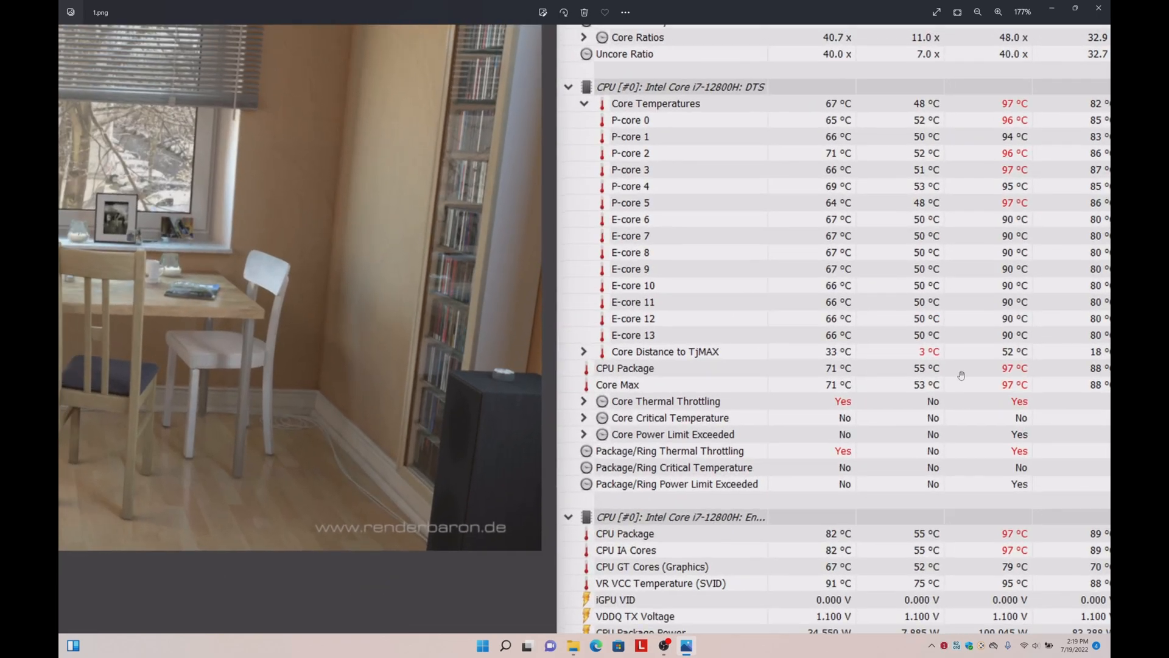
{"action": "scroll", "scroll_direction": "down", "scroll_amount": 3}
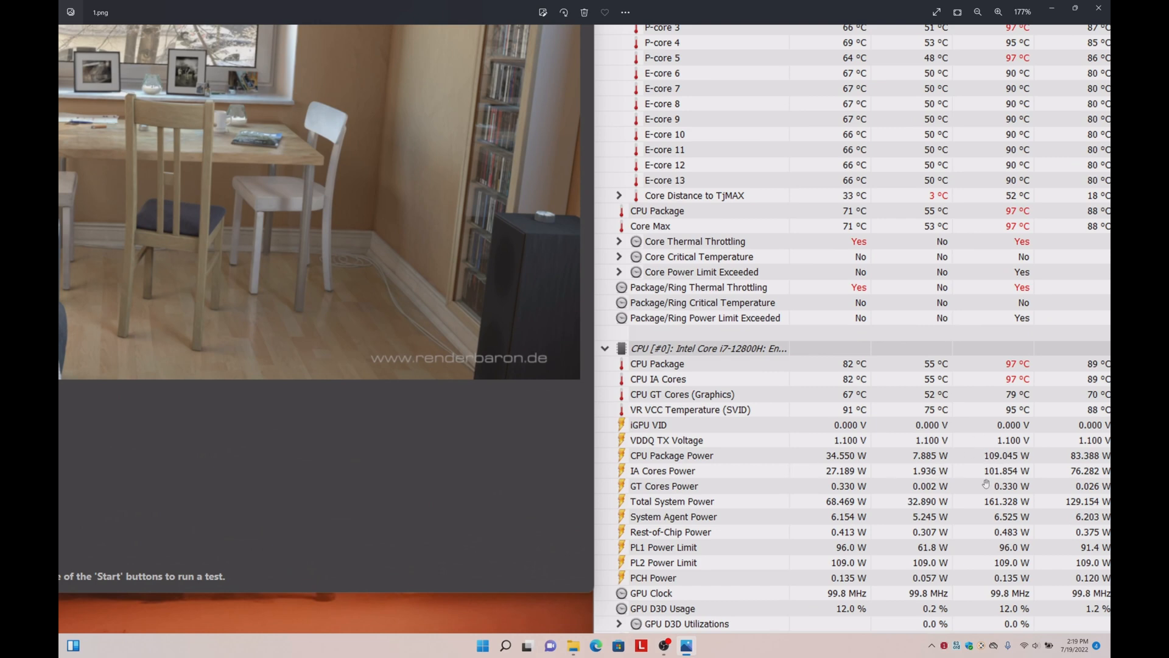
{"action": "mouse_move", "coordinate": [994, 564]}
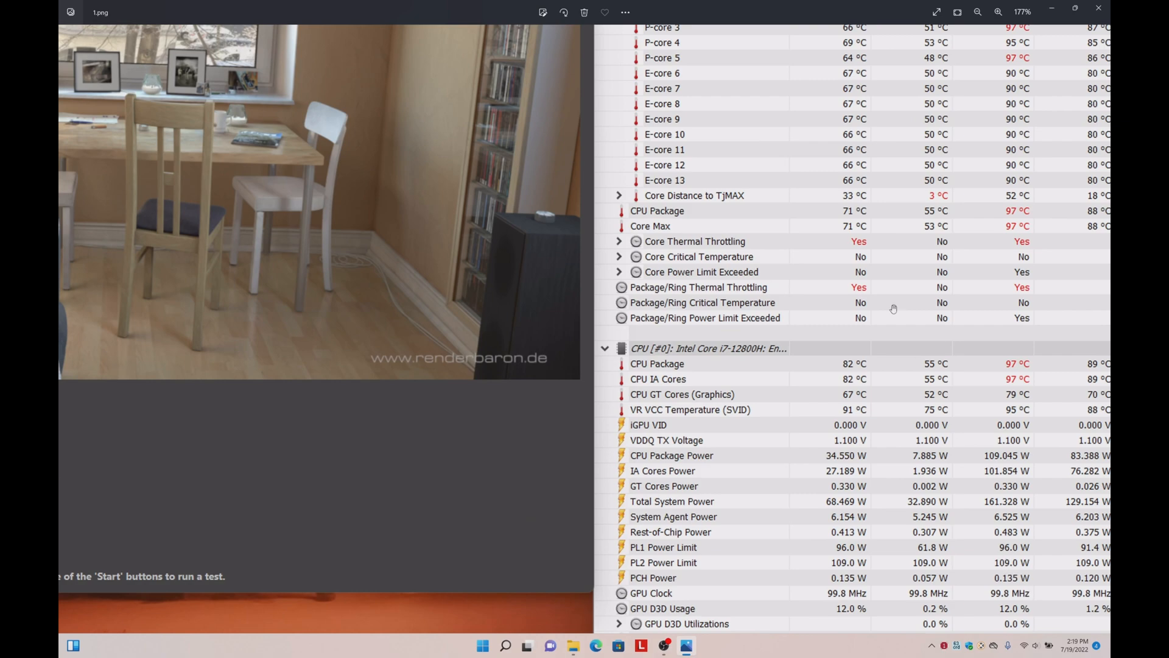
{"action": "left_click", "coordinate": [978, 13]}
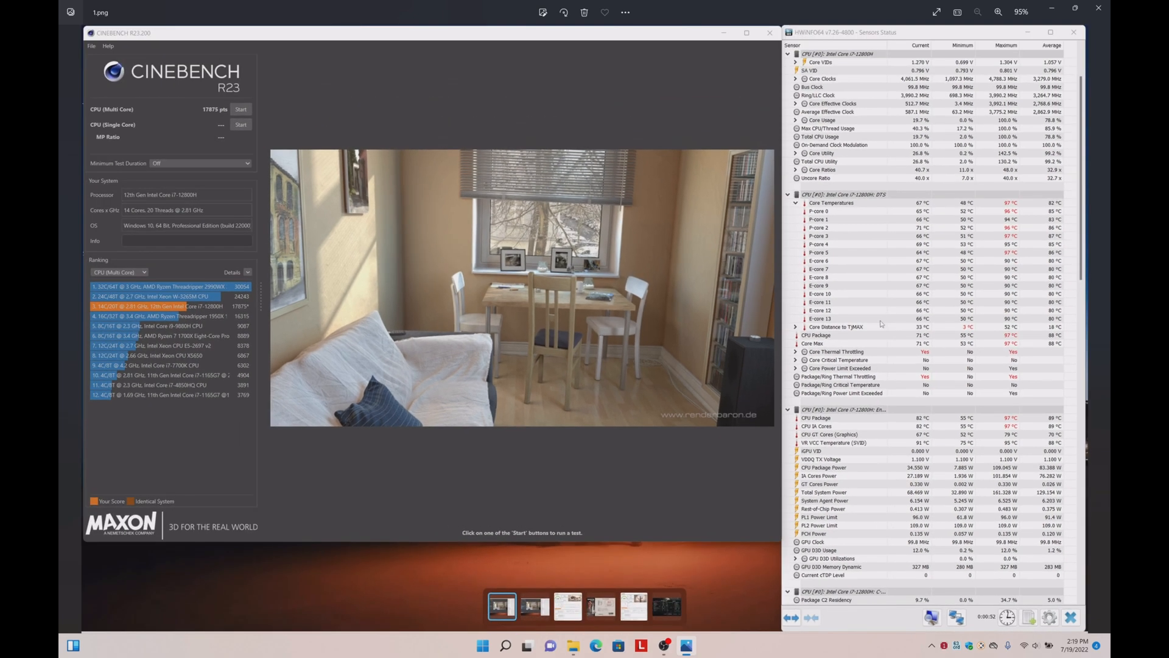
{"action": "mouse_move", "coordinate": [630, 297]}
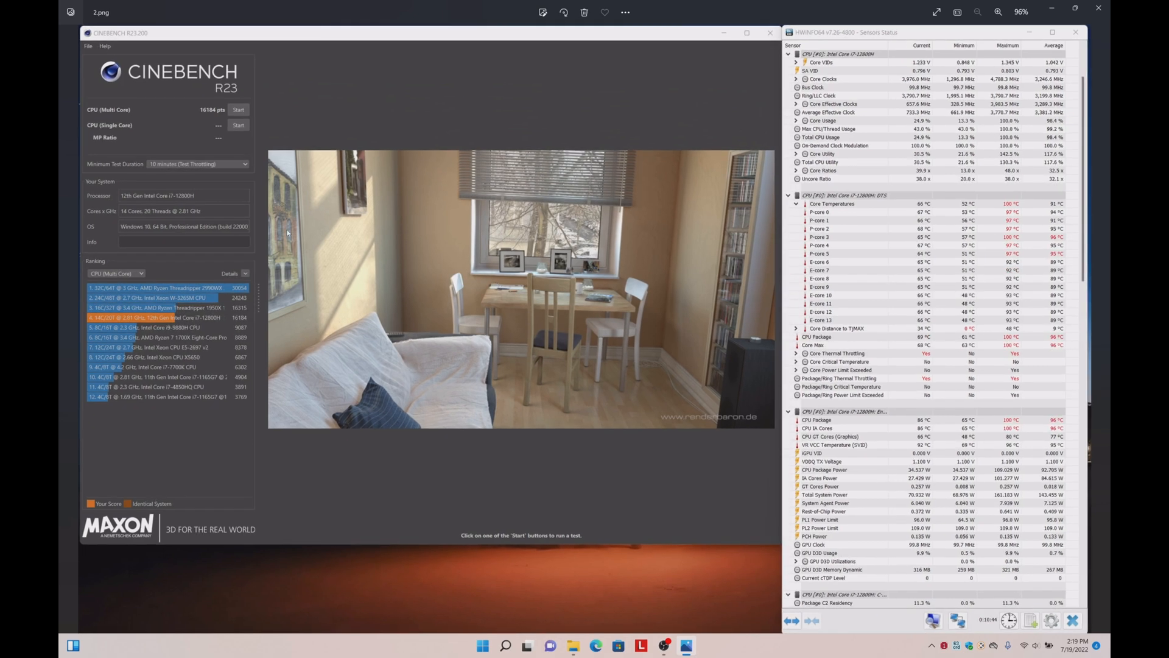
{"action": "mouse_move", "coordinate": [238, 163]}
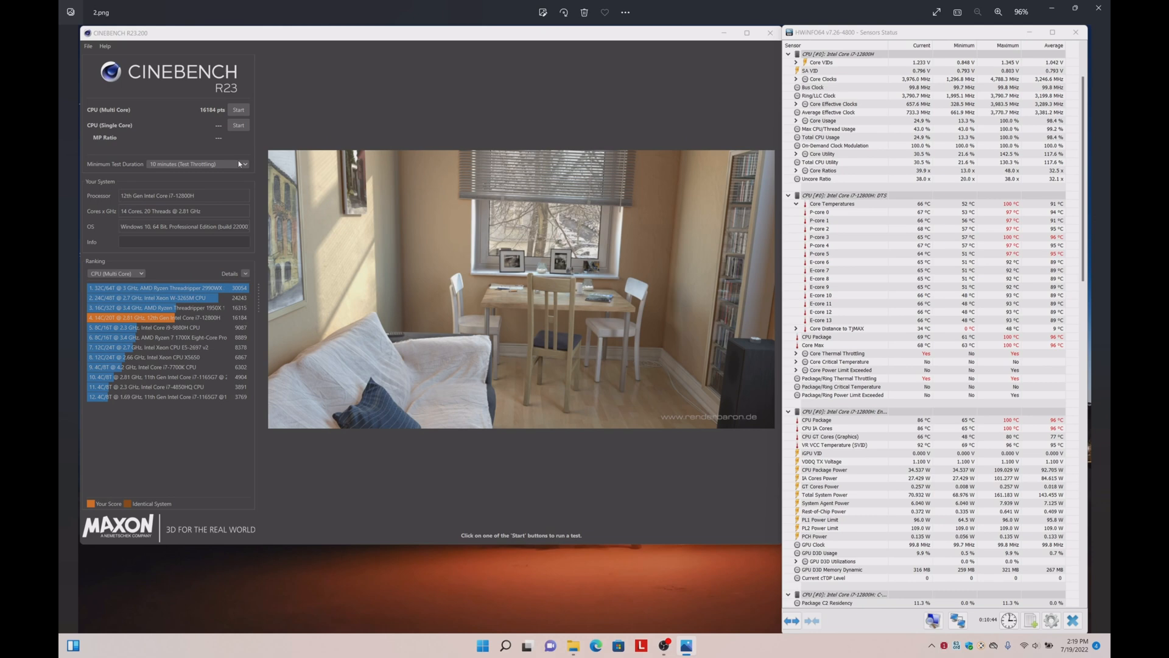
{"action": "mouse_move", "coordinate": [211, 106]}
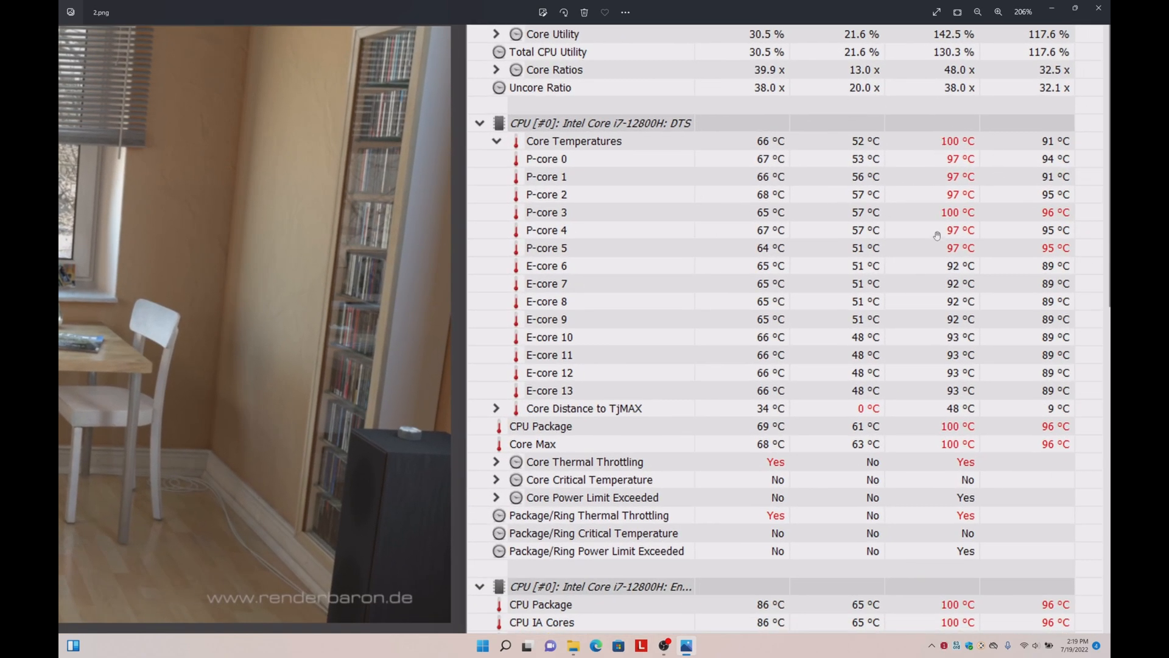
{"action": "mouse_move", "coordinate": [1029, 140]}
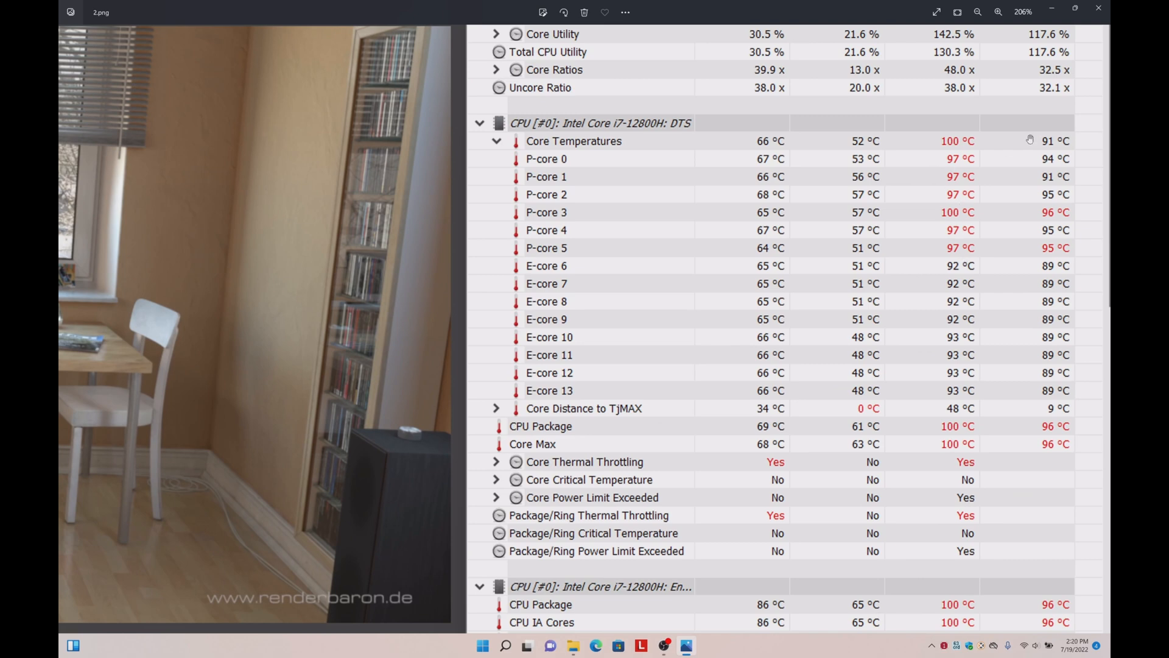
{"action": "mouse_move", "coordinate": [916, 157]}
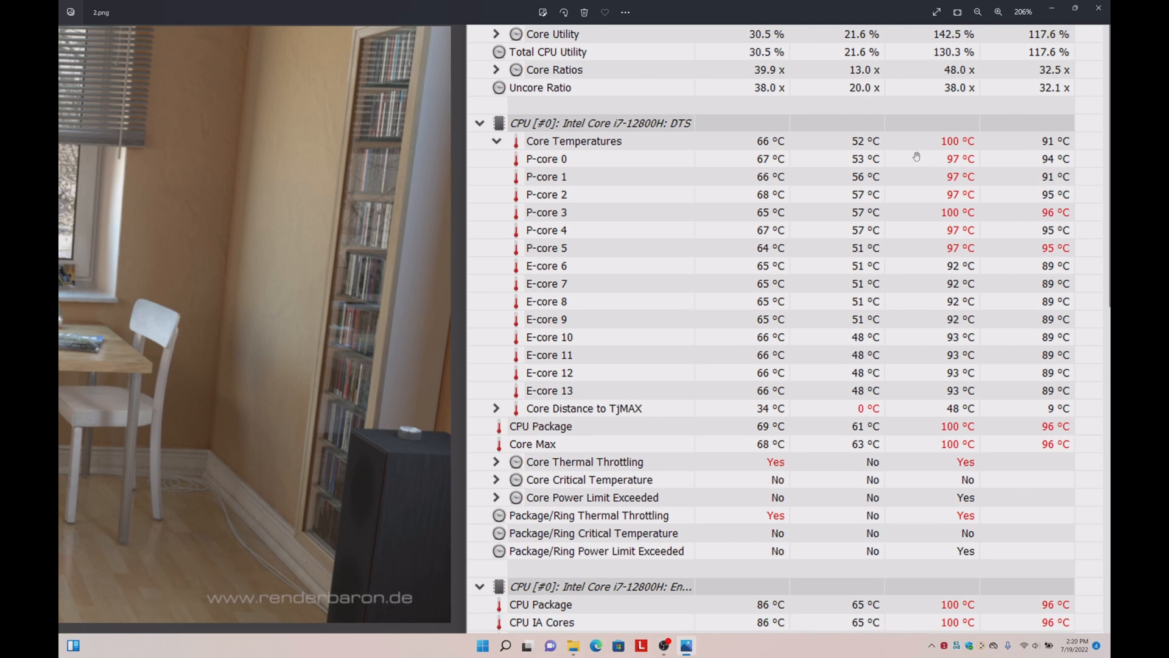
{"action": "mouse_move", "coordinate": [930, 464]}
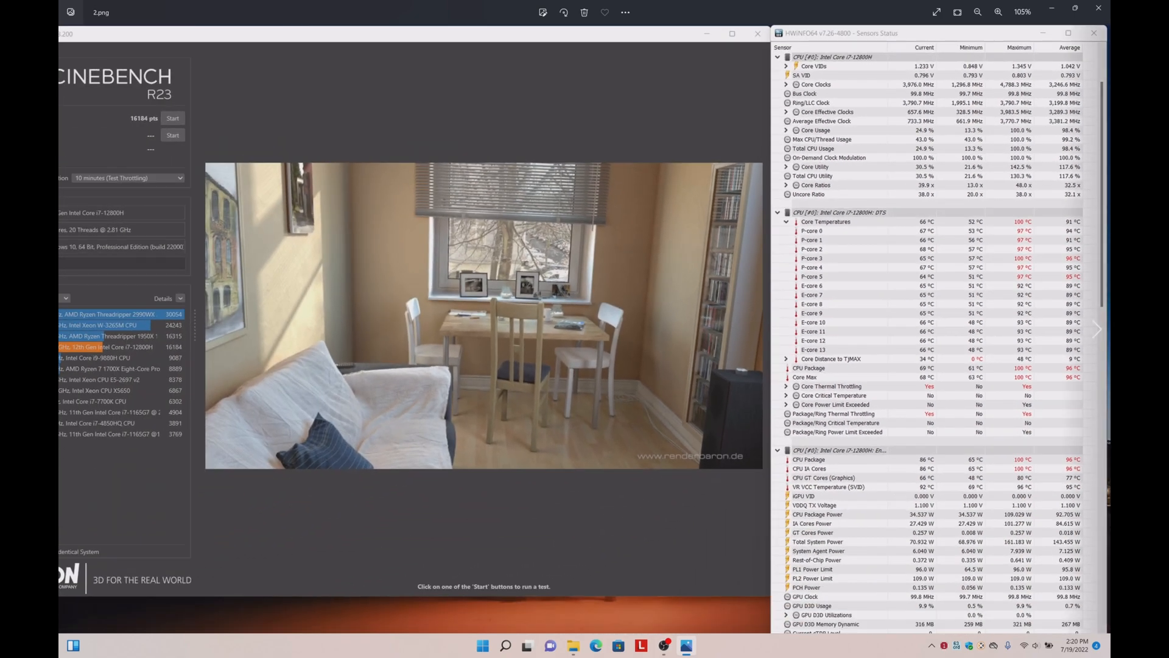
Magnify the HWiNFO panel to its lower rows: ~109 W package power, PL1 96 W, PL2 109 W
{"action": "left_click", "coordinate": [998, 12]}
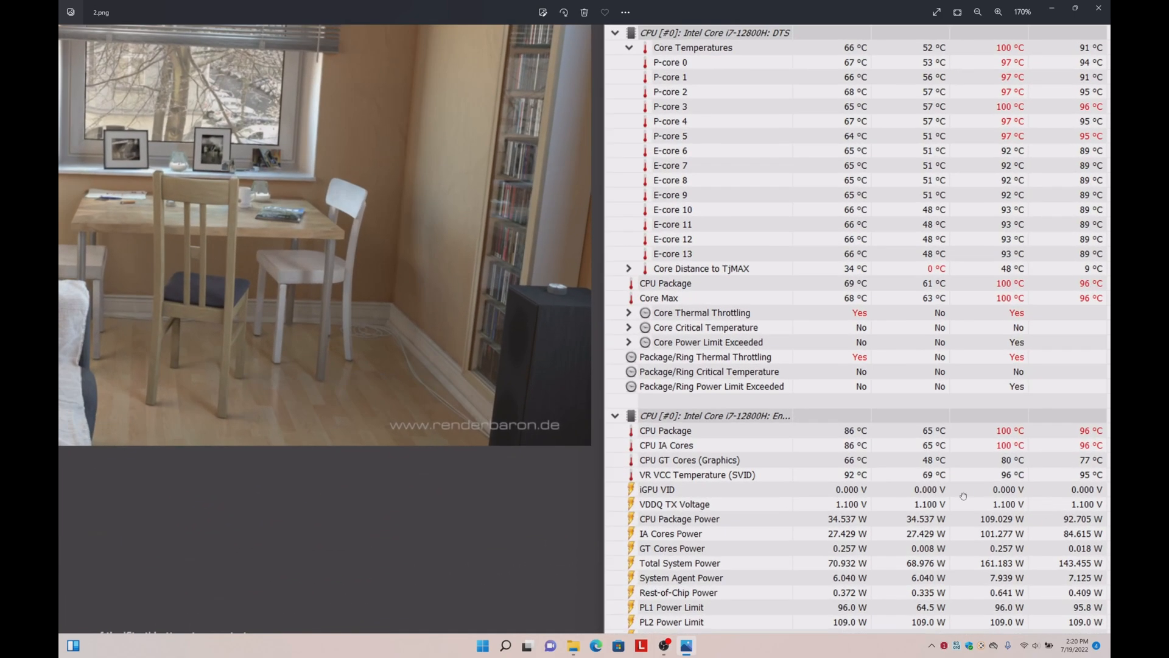
{"action": "scroll", "scroll_direction": "down", "scroll_amount": 3}
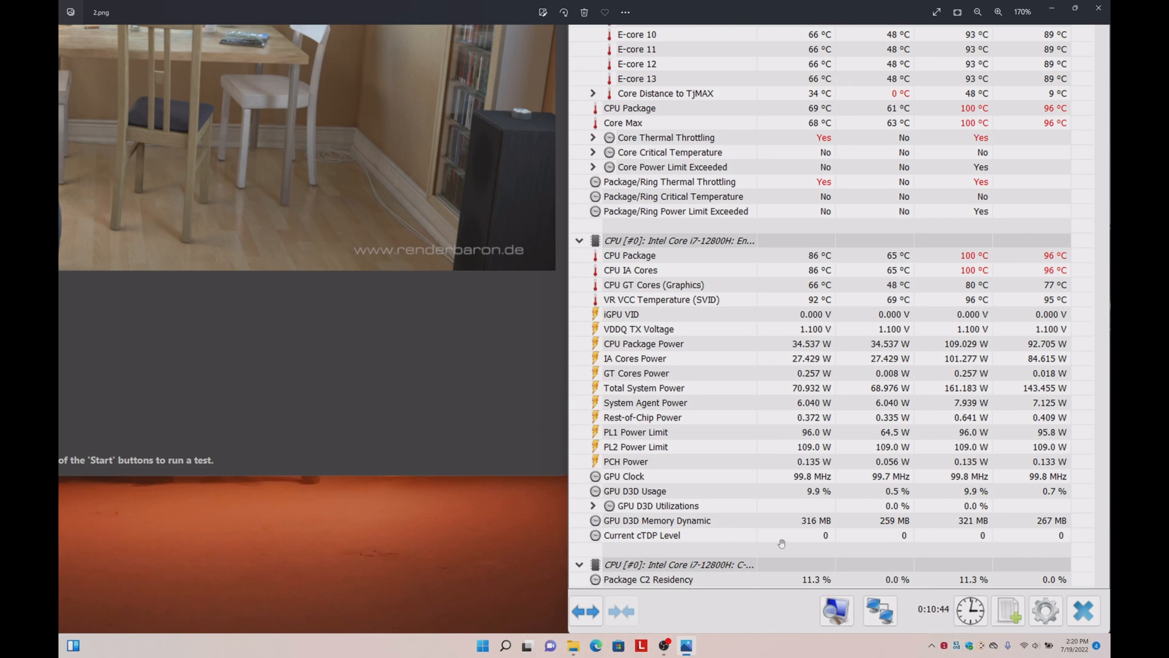
{"action": "mouse_move", "coordinate": [855, 362]}
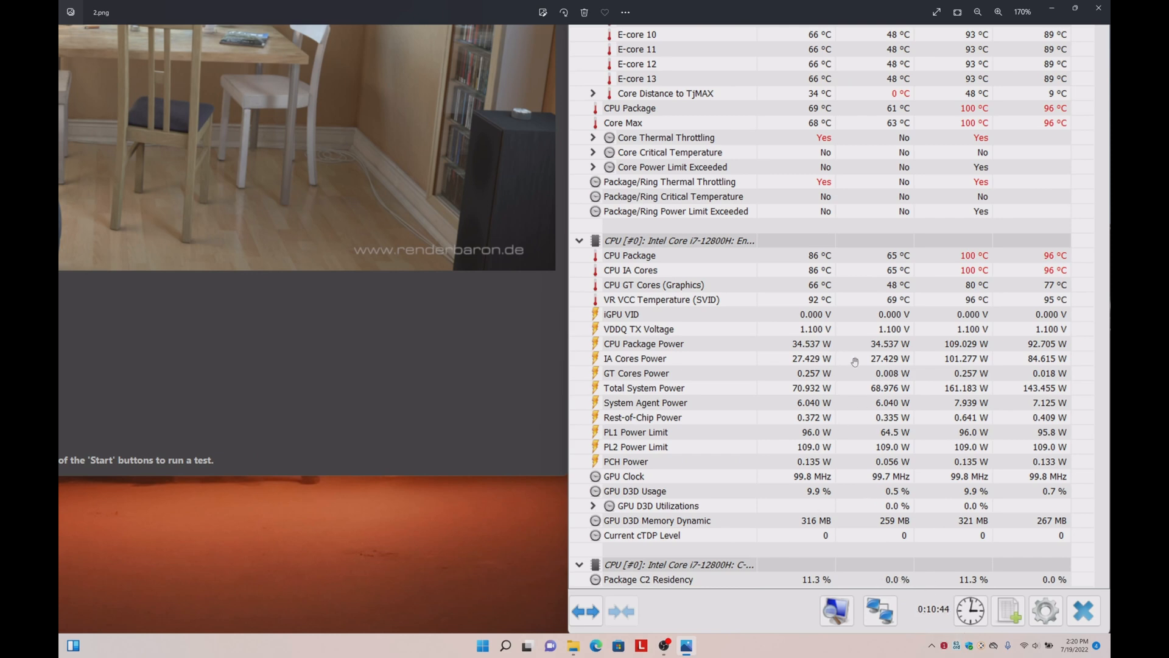
{"action": "mouse_move", "coordinate": [1025, 351]}
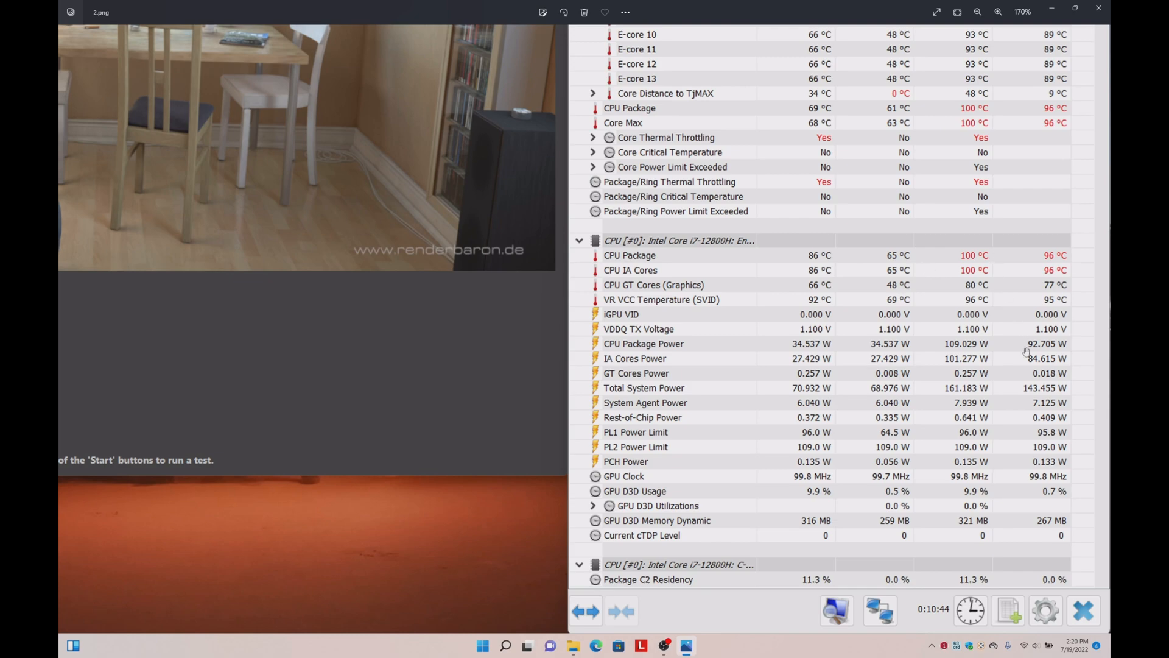
{"action": "mouse_move", "coordinate": [905, 283]}
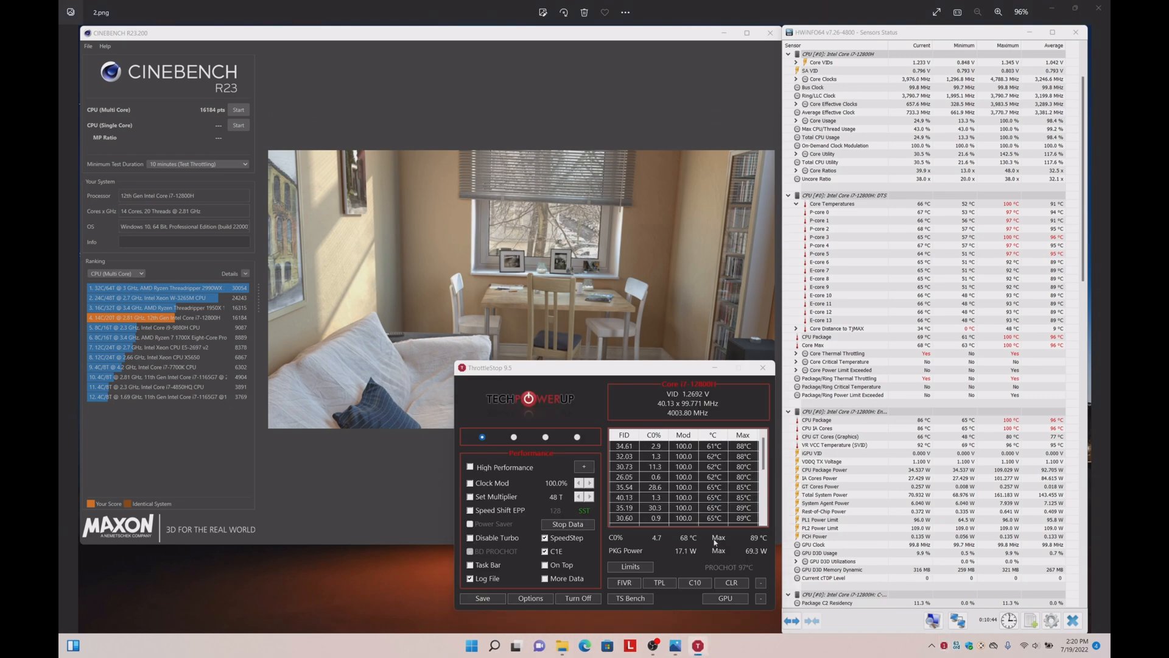
Advance through the ThrottleStop 80 W turbo-limit screenshots to the Superposition 4K result scoring 7612
{"action": "left_click", "coordinate": [659, 583]}
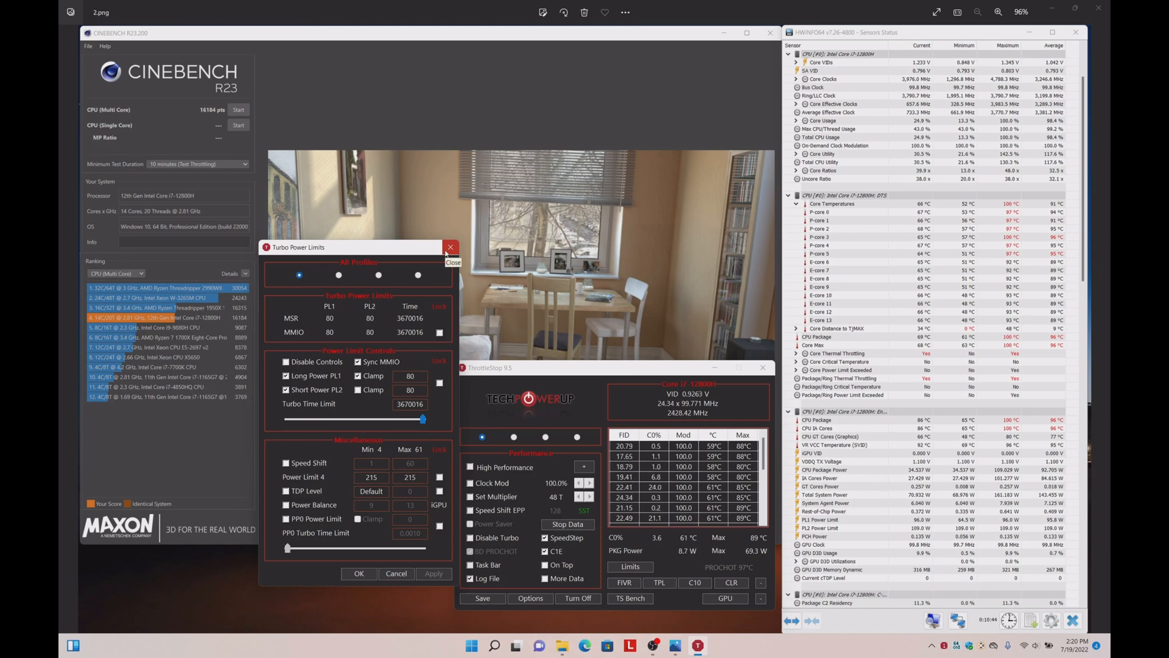
{"action": "left_click", "coordinate": [450, 247]}
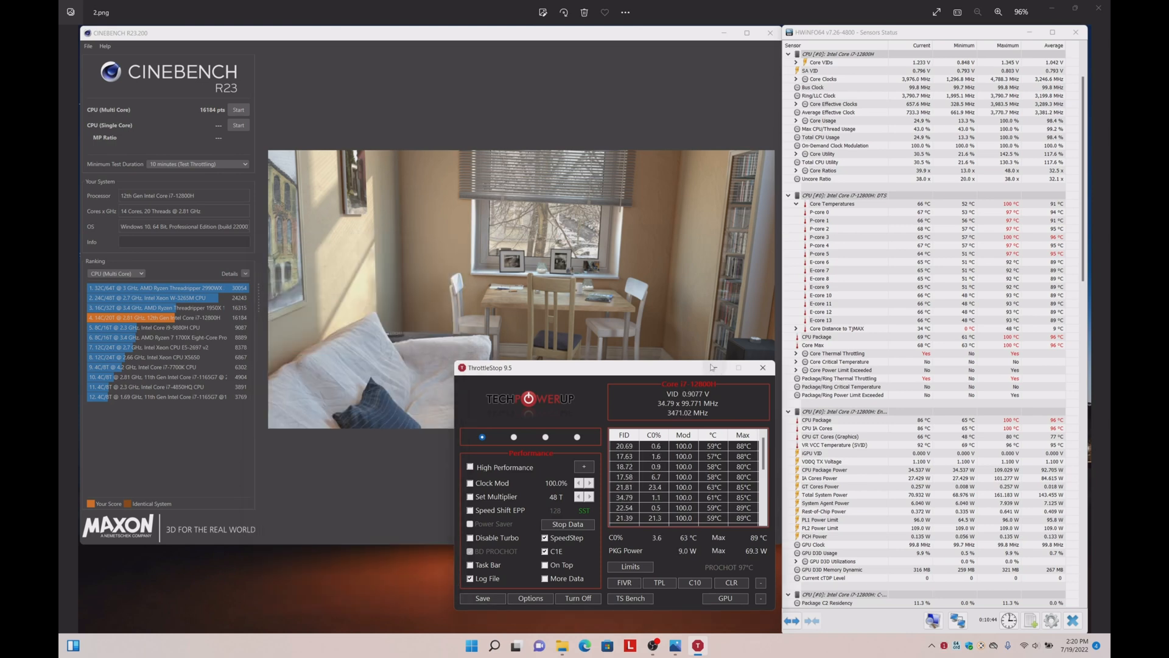
{"action": "left_click", "coordinate": [762, 366]}
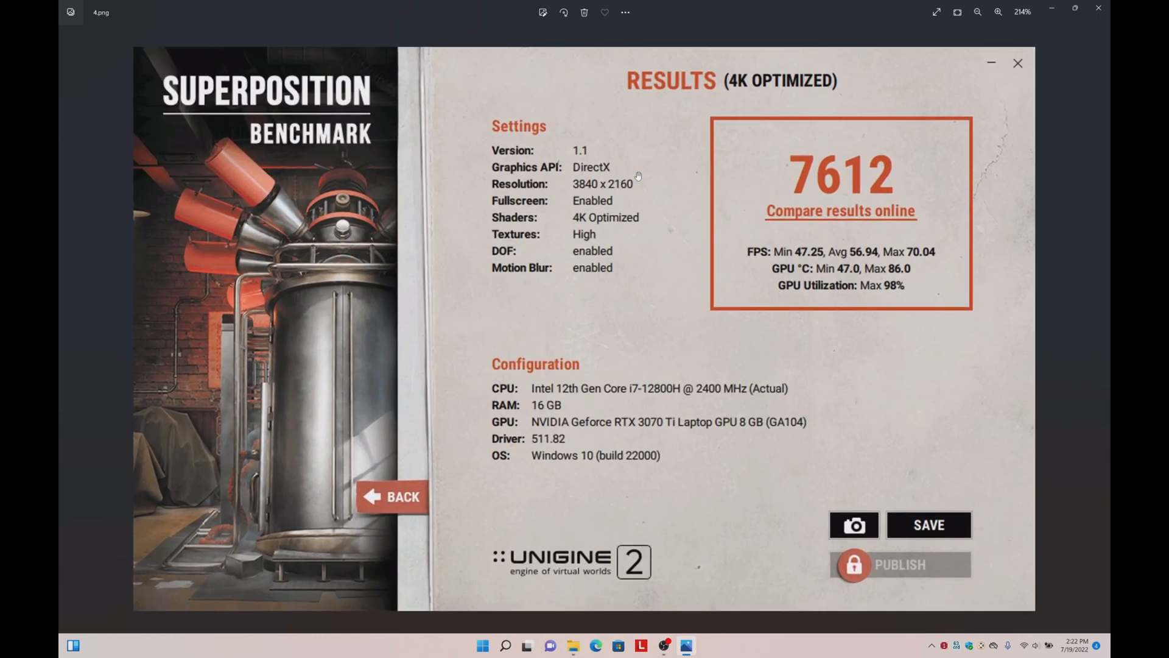
{"action": "mouse_move", "coordinate": [722, 239]}
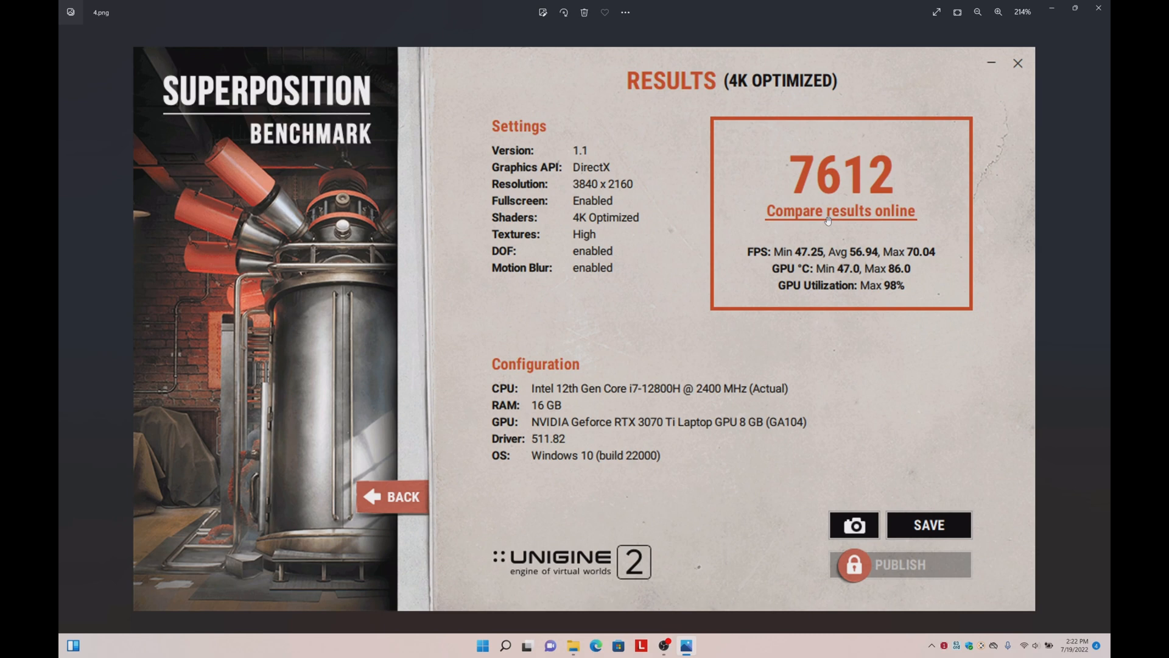
{"action": "mouse_move", "coordinate": [843, 241]}
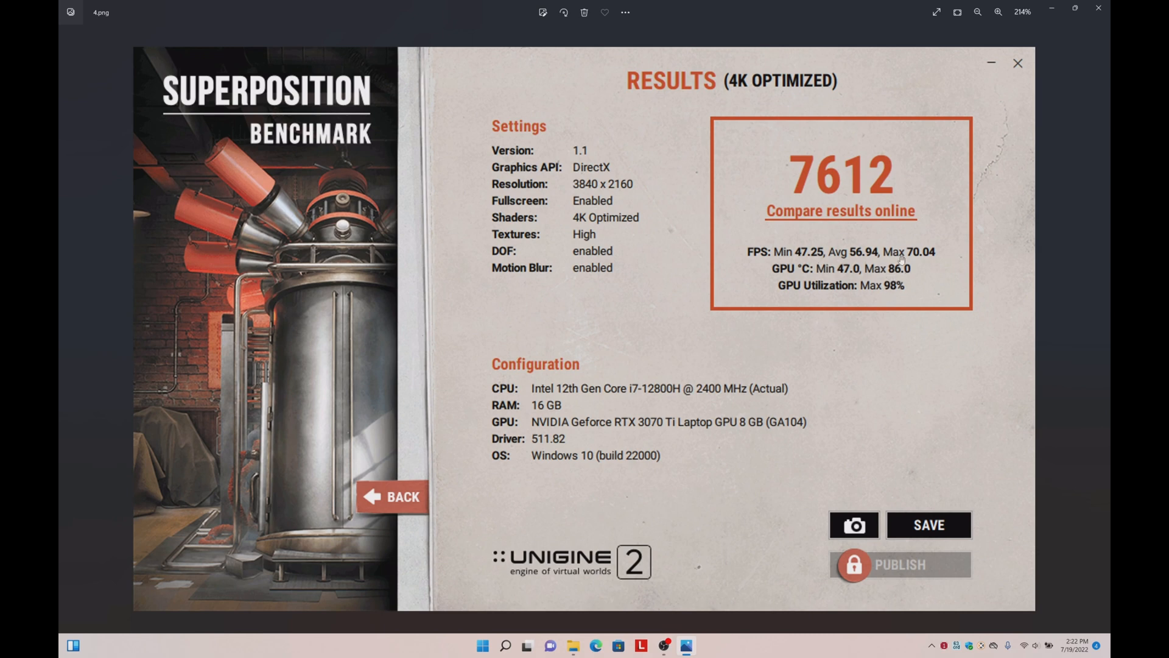
{"action": "mouse_move", "coordinate": [744, 266]}
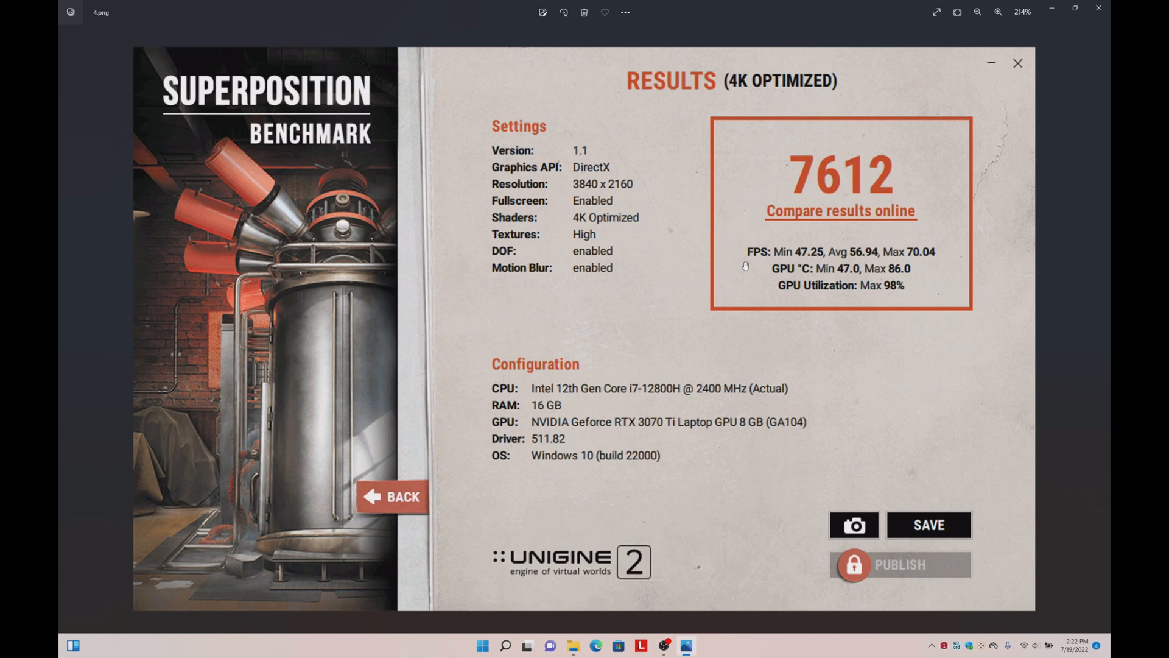